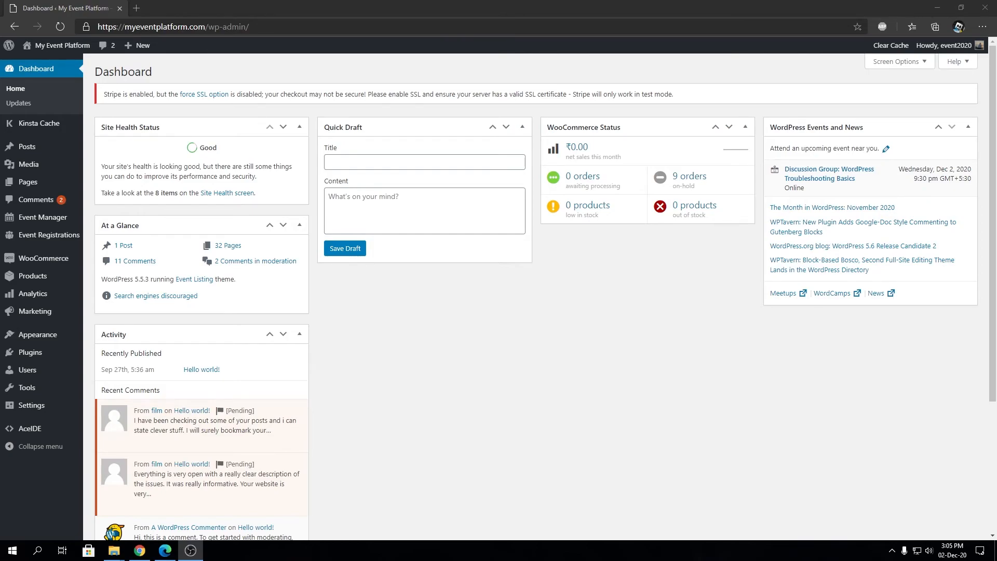
pyautogui.moveTo(952, 262)
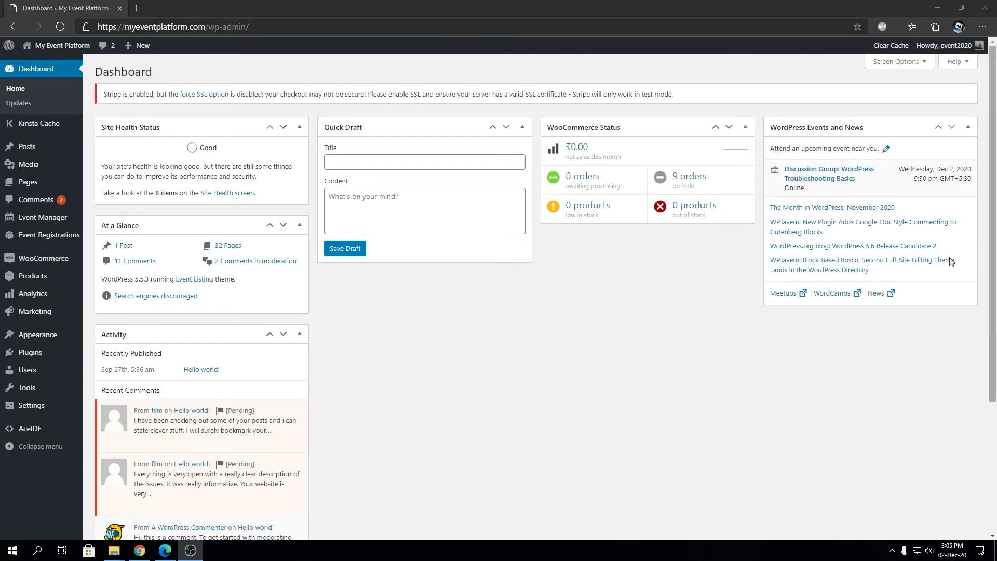
pyautogui.moveTo(573, 286)
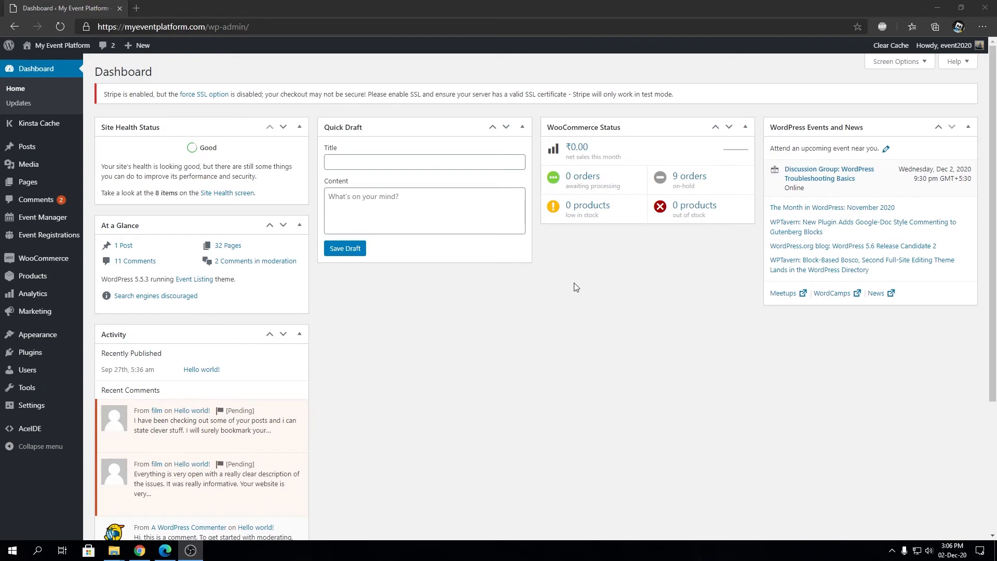
pyautogui.moveTo(133, 16)
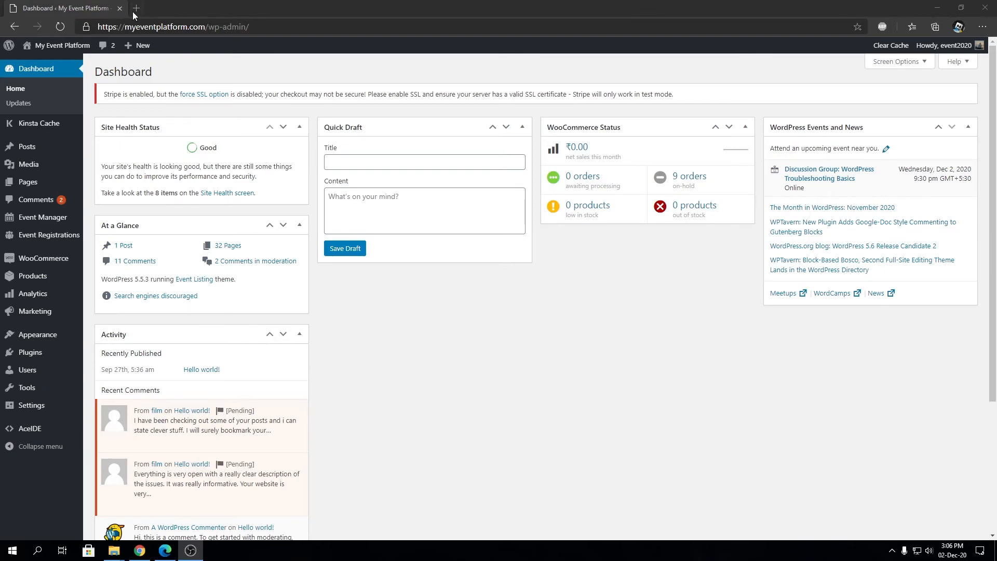
# Search the WP Event Manager Knowledge Base for 'event', read The Event Summary shortcode, then return to the dashboard
pyautogui.click(136, 8)
pyautogui.write('https://wp-eventmanager.com')
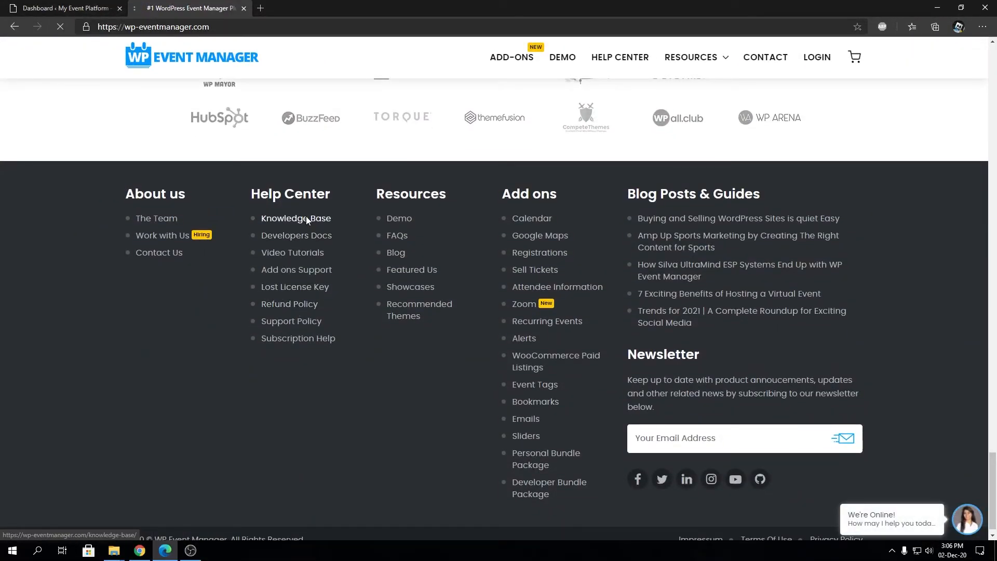
pyautogui.click(296, 218)
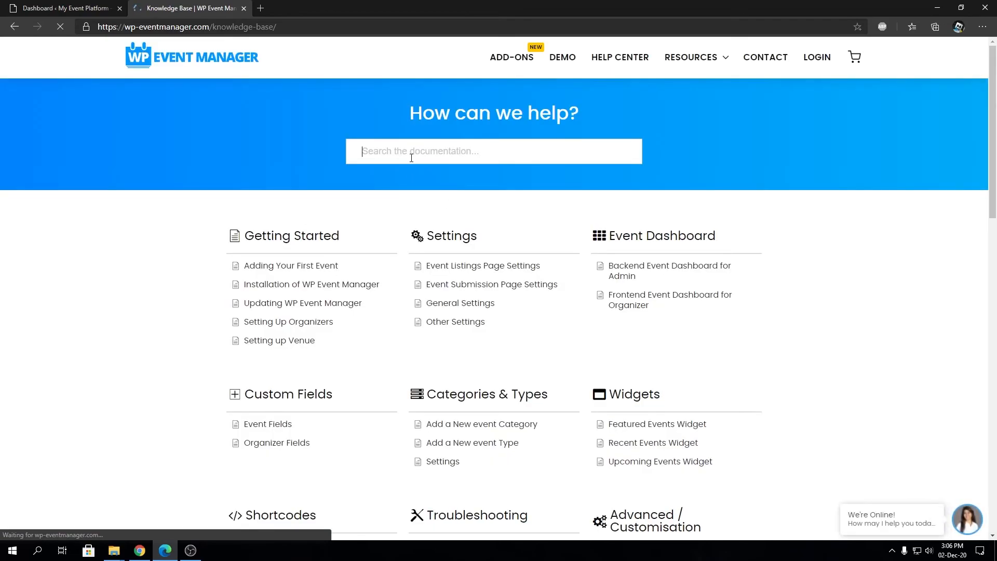
pyautogui.write('event summary')
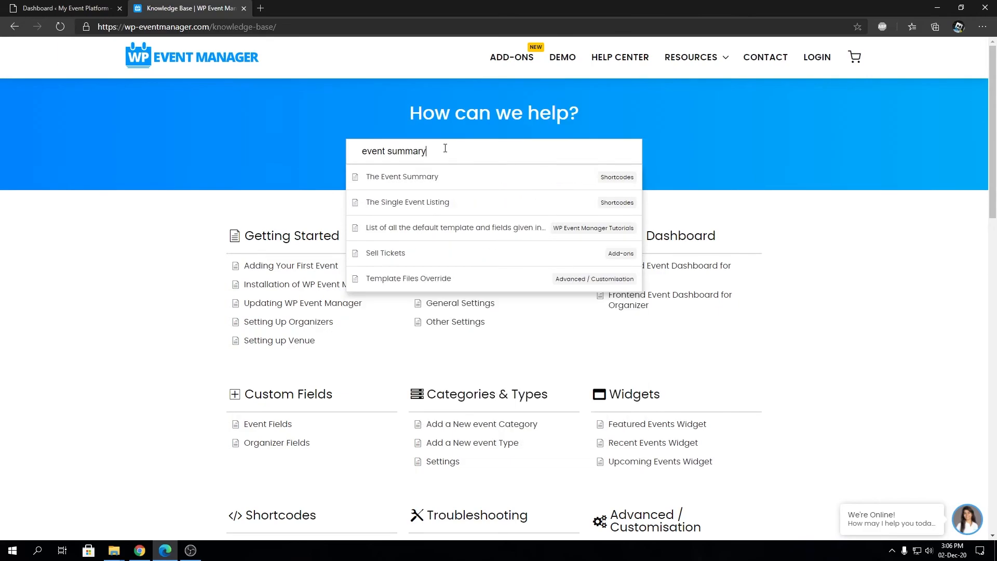
pyautogui.click(401, 176)
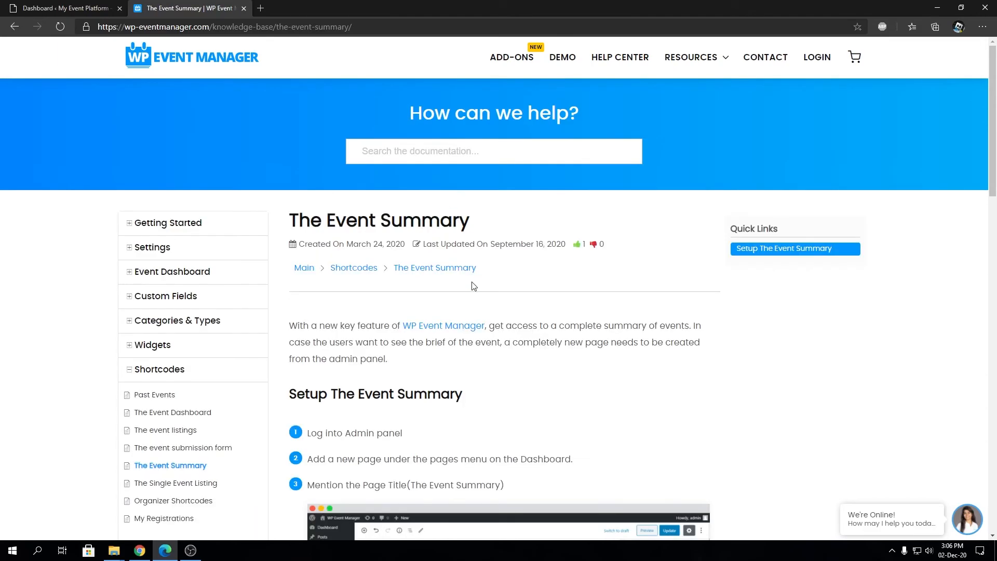
pyautogui.scroll(-3)
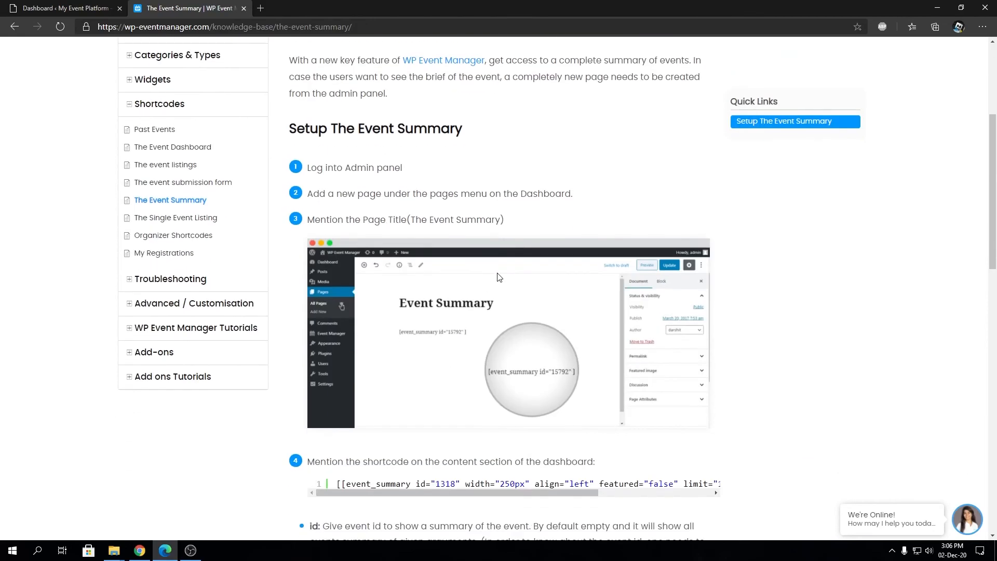
pyautogui.scroll(-3)
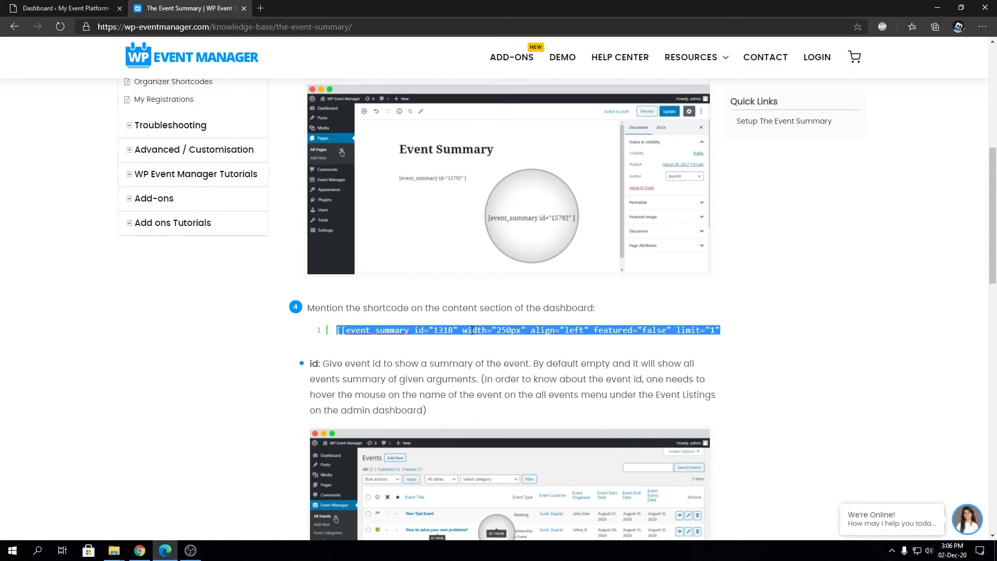
pyautogui.click(63, 8)
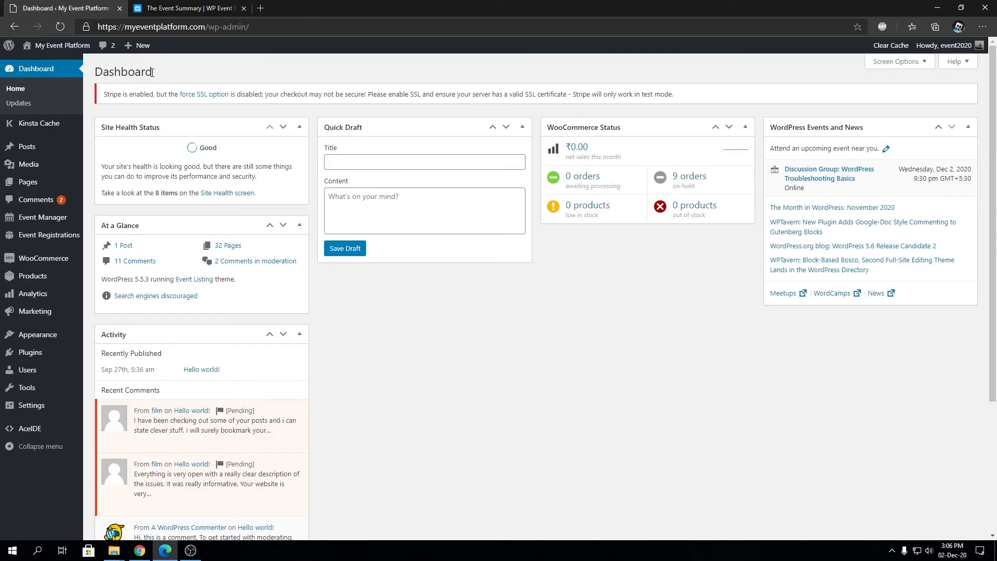
# Create a new page titled 'Event Summary'
pyautogui.click(137, 46)
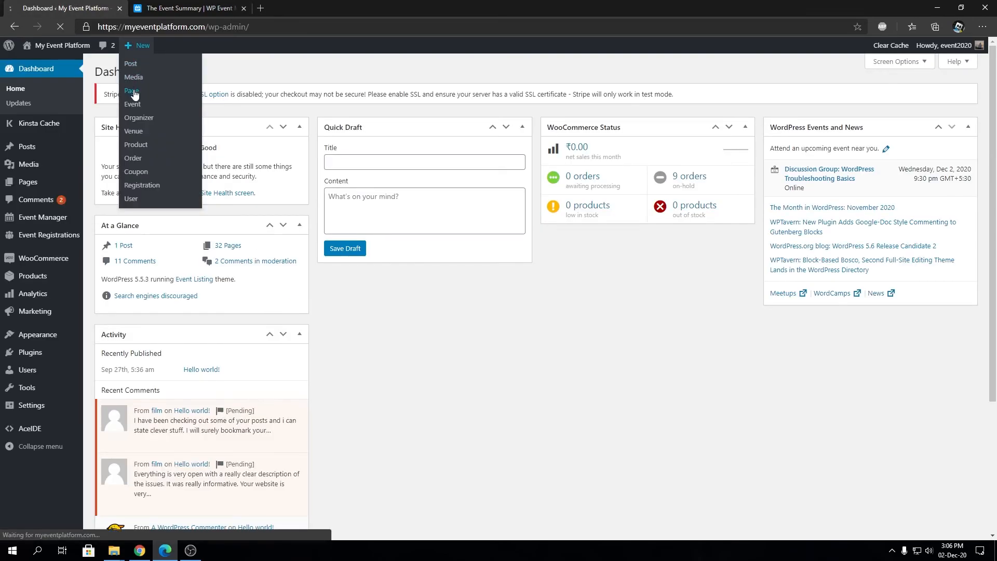
pyautogui.click(132, 91)
pyautogui.write('E')
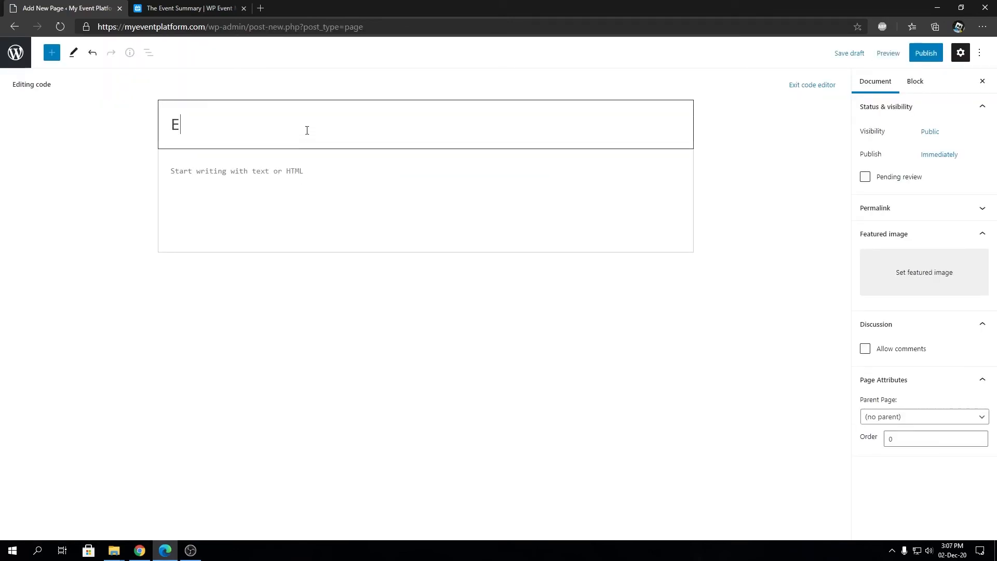
pyautogui.write('vent Summary')
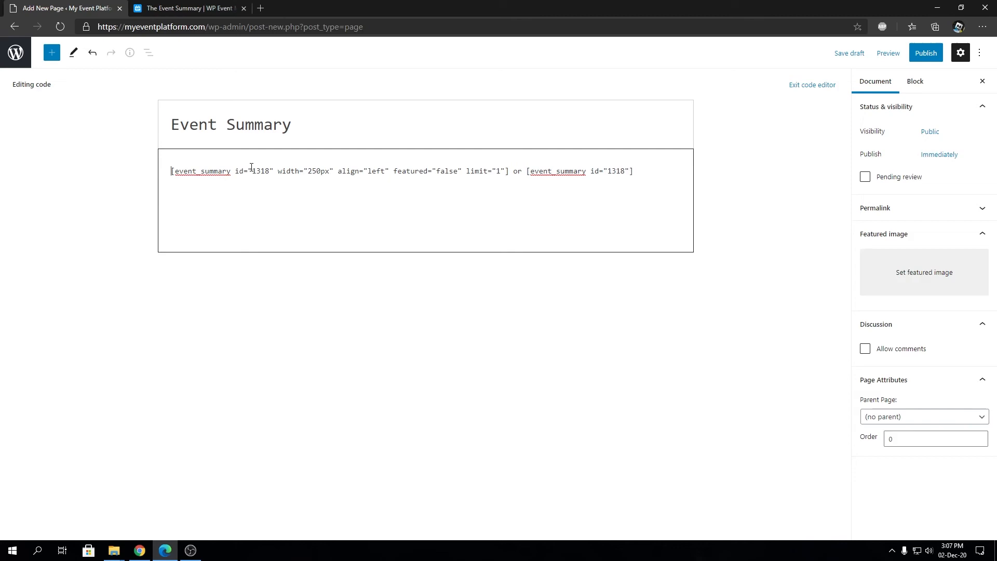
# Trim the pasted shortcode, removing the trailing 'or [event_summary id="1318"]' alternative
pyautogui.moveTo(171, 171); pyautogui.dragTo(509, 171)
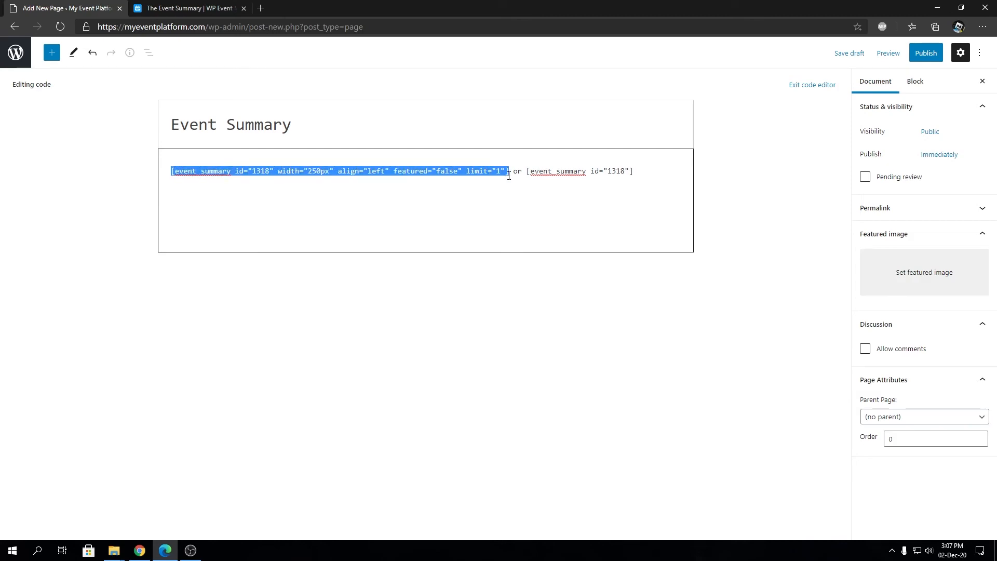
pyautogui.click(641, 171)
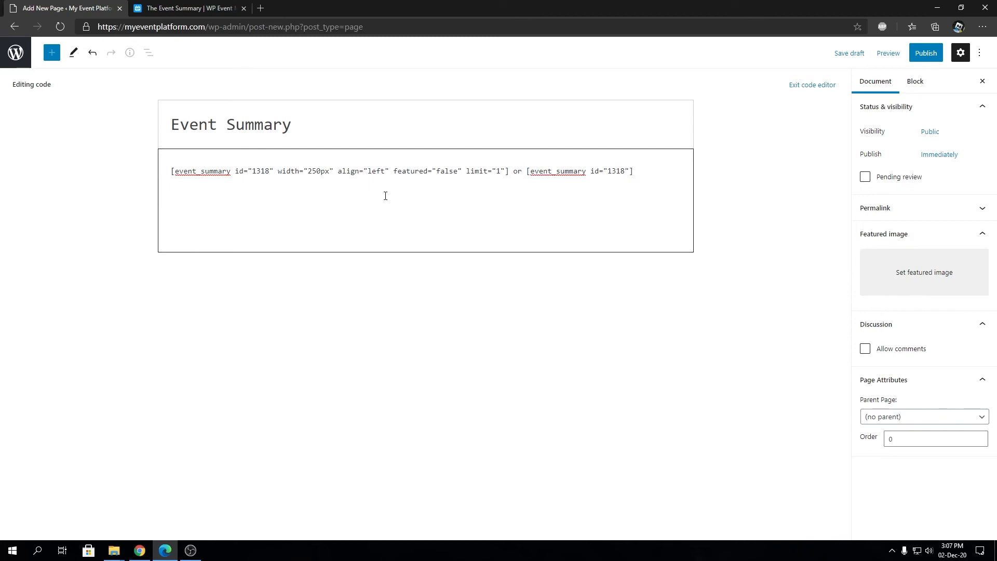
pyautogui.moveTo(431, 196)
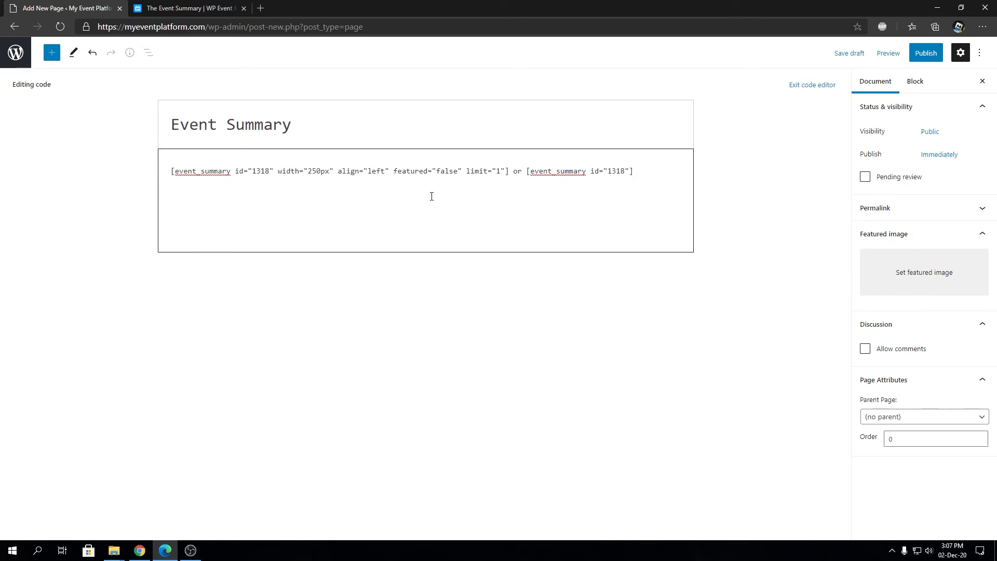
pyautogui.moveTo(528, 171); pyautogui.dragTo(619, 171)
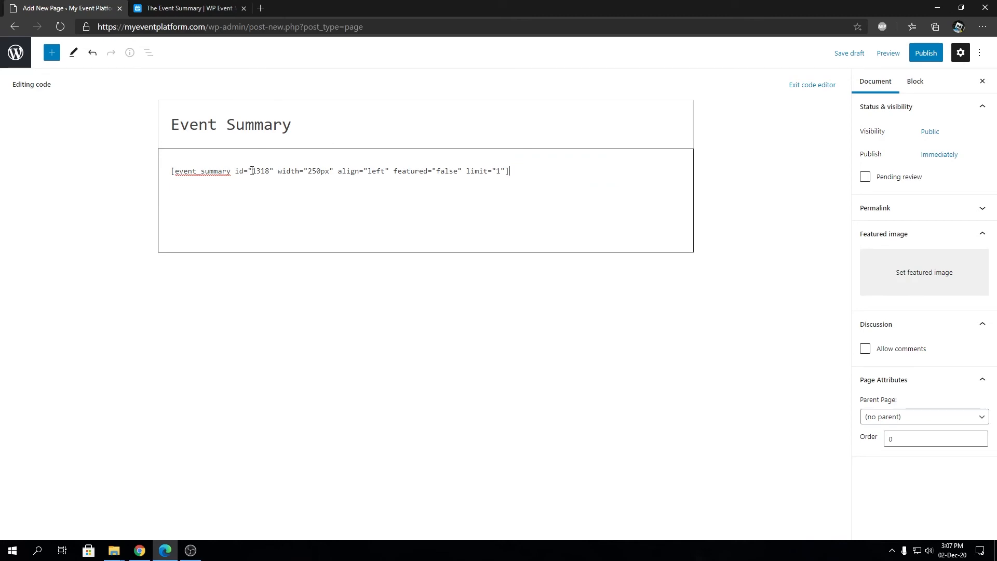
pyautogui.moveTo(15, 53)
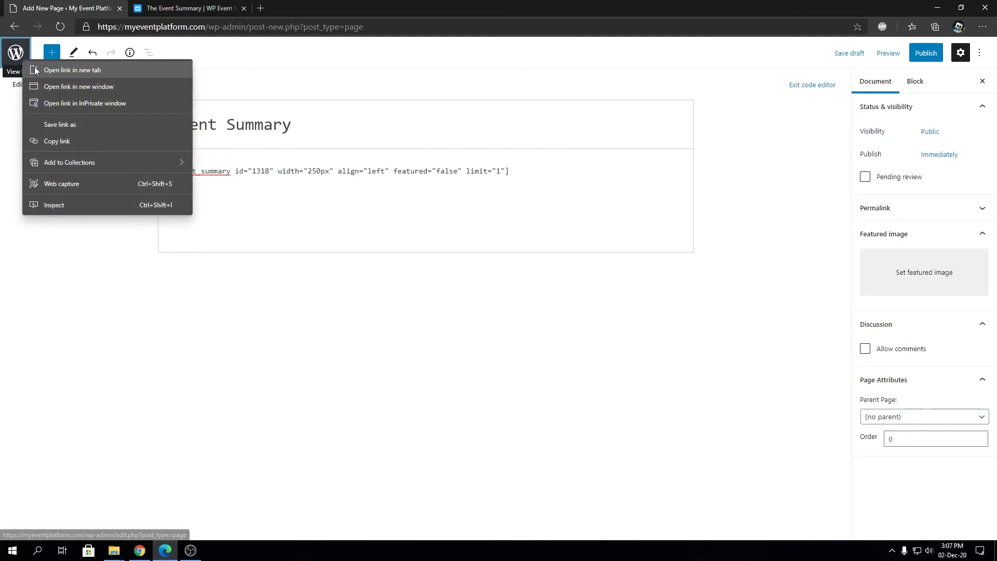
# Open the All Events list in a new tab to find The New Year Party's ID
pyautogui.click(72, 71)
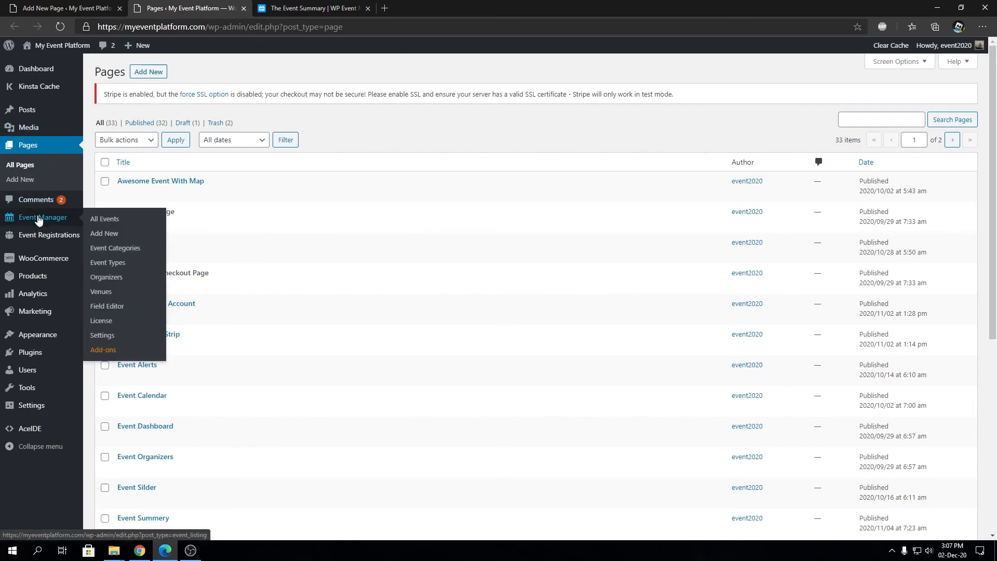
pyautogui.click(104, 218)
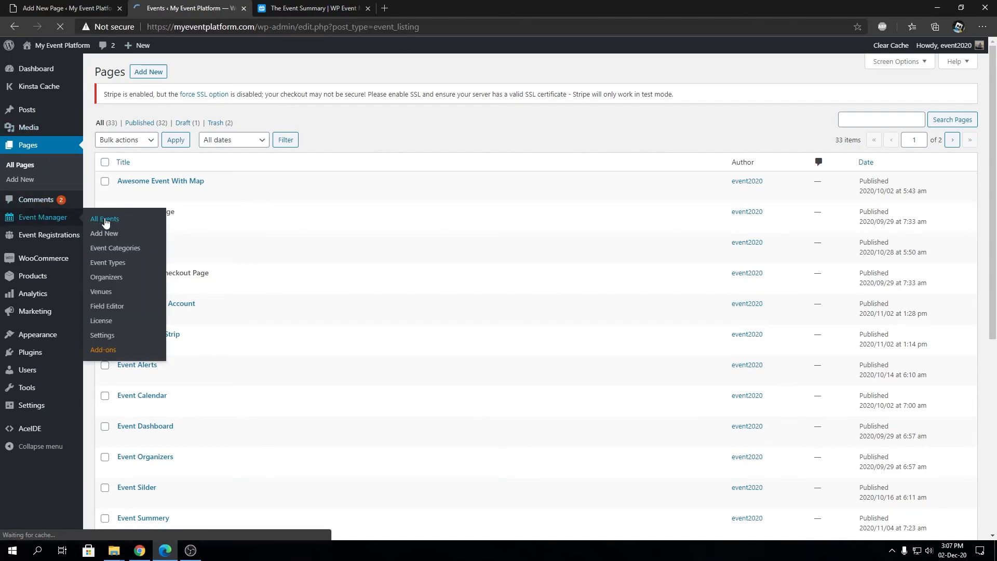
pyautogui.click(104, 219)
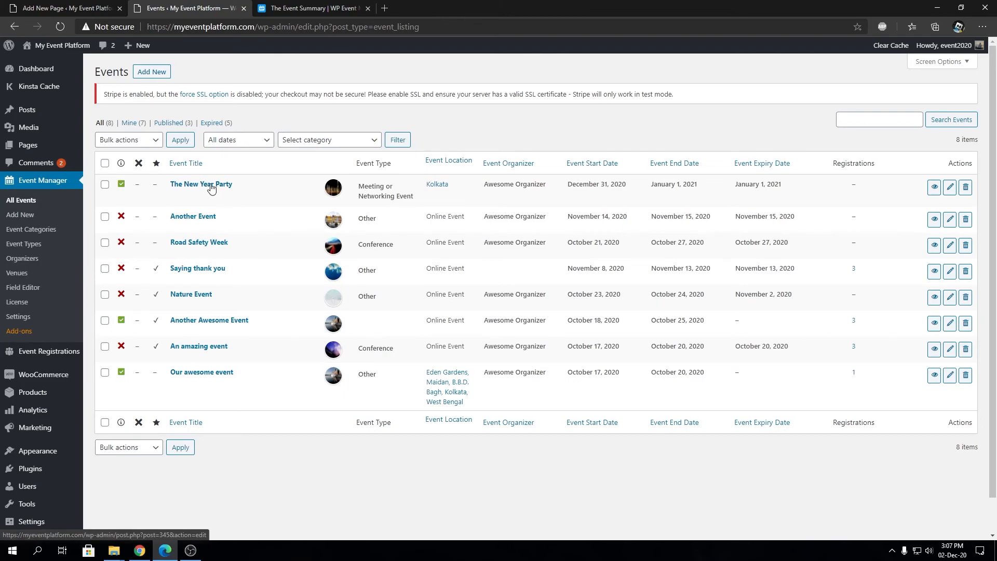
pyautogui.moveTo(201, 184)
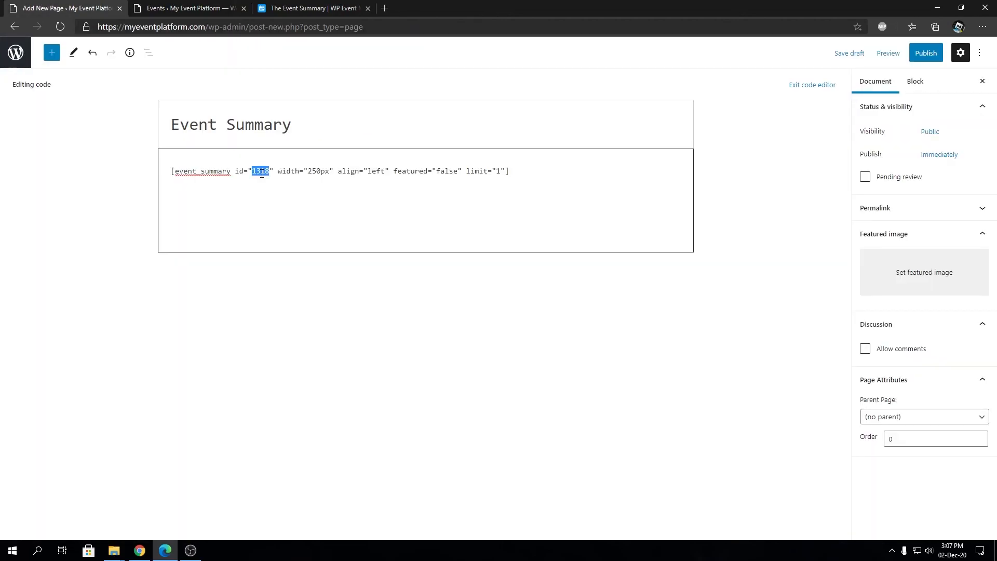
# Set the shortcode's event ID to 345 and review its featured, limit and other attributes
pyautogui.write('345')
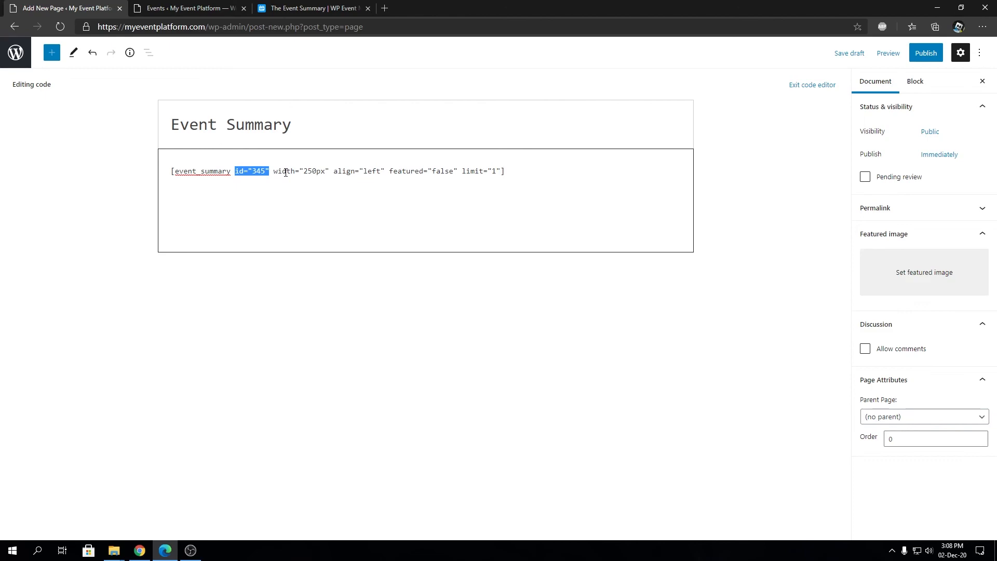
pyautogui.doubleClick(283, 171)
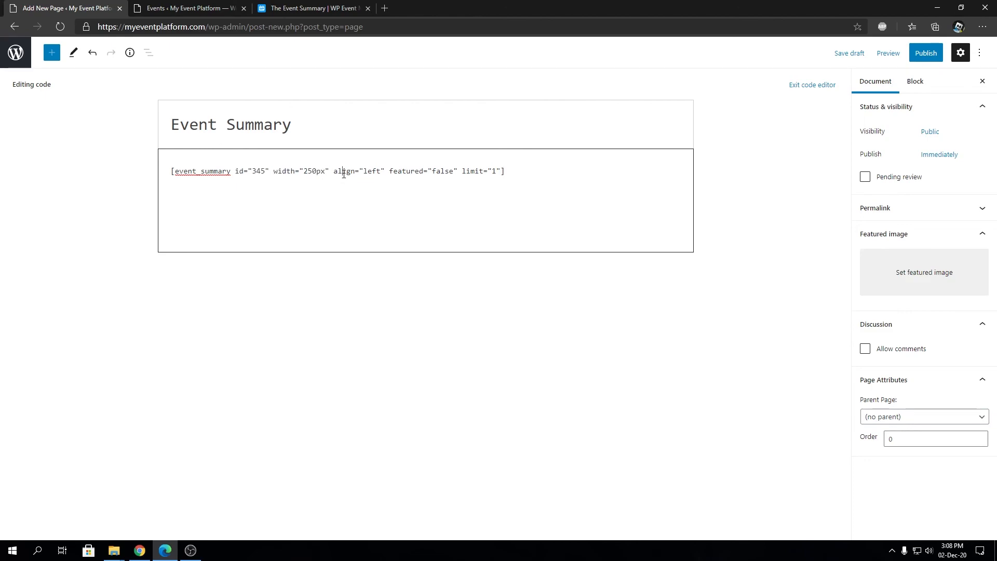
pyautogui.doubleClick(406, 171)
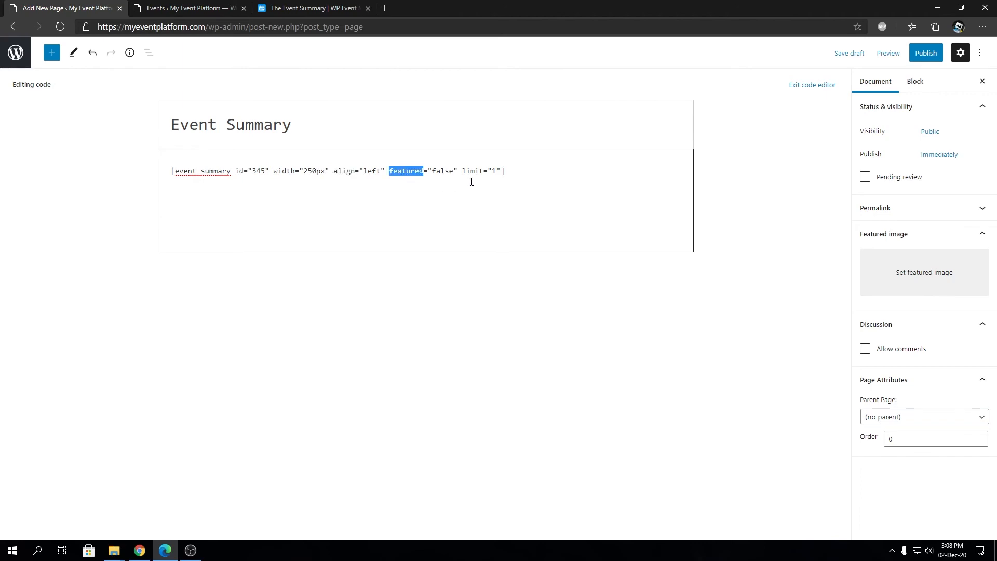
pyautogui.doubleClick(471, 171)
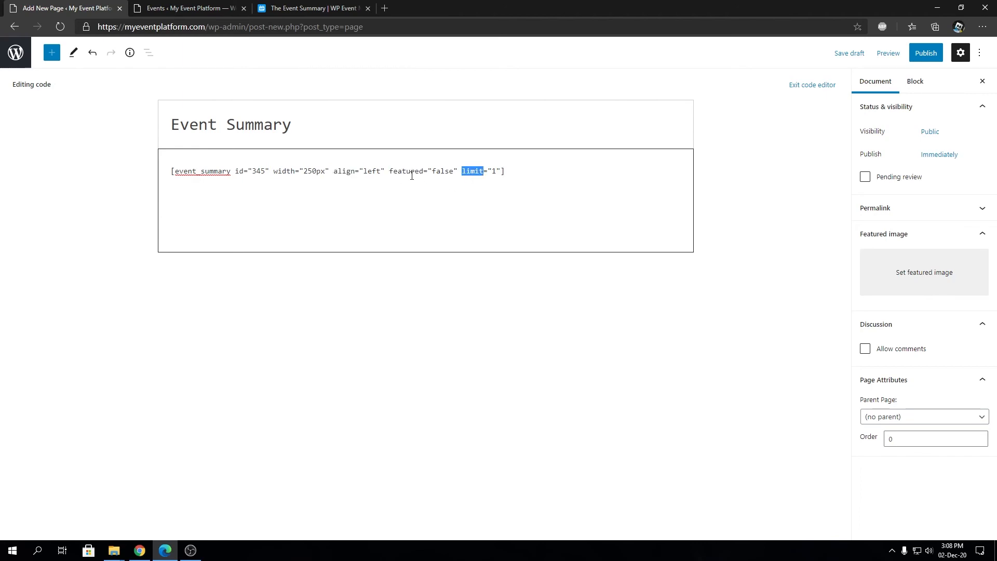
pyautogui.doubleClick(406, 171)
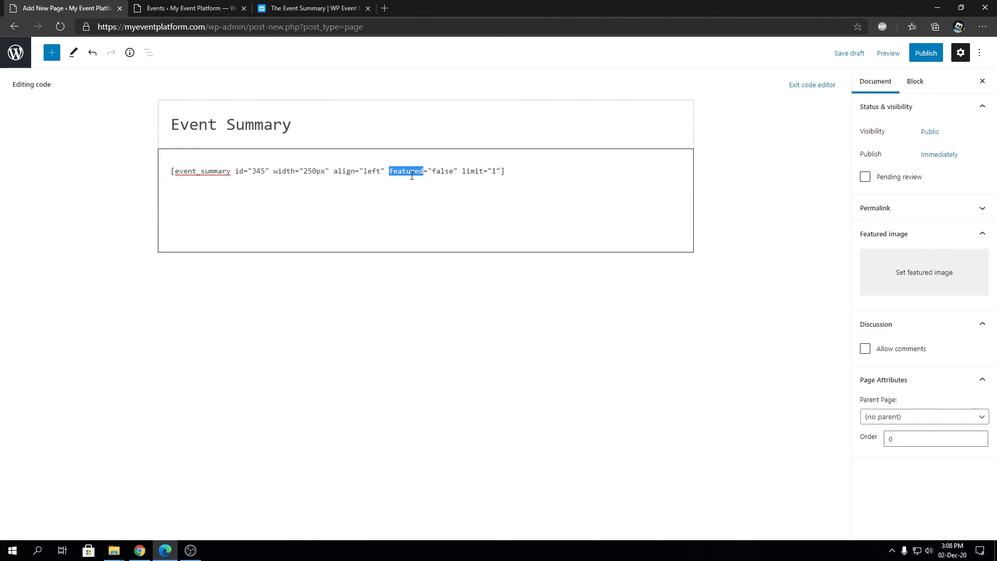
pyautogui.doubleClick(248, 171)
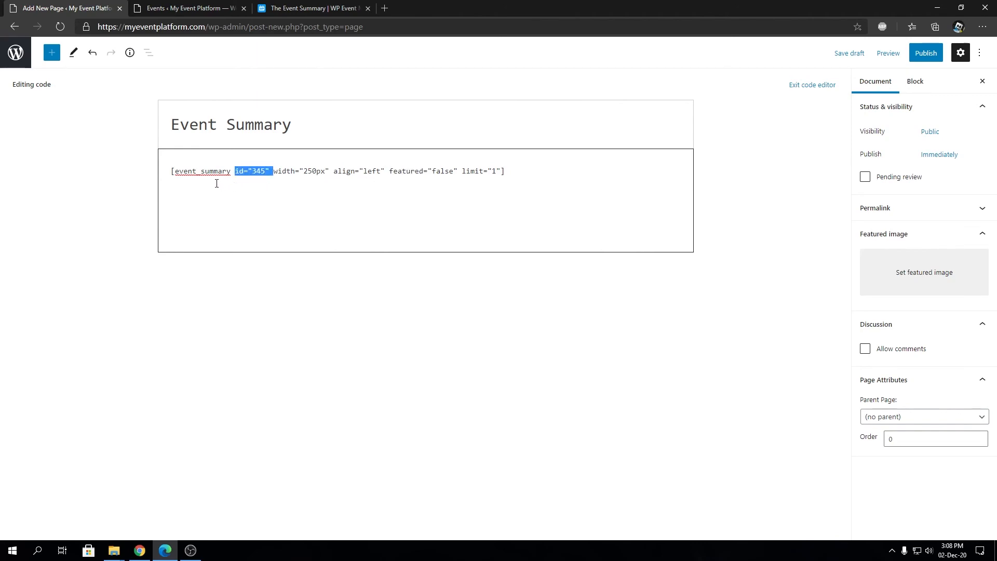
pyautogui.doubleClick(405, 171)
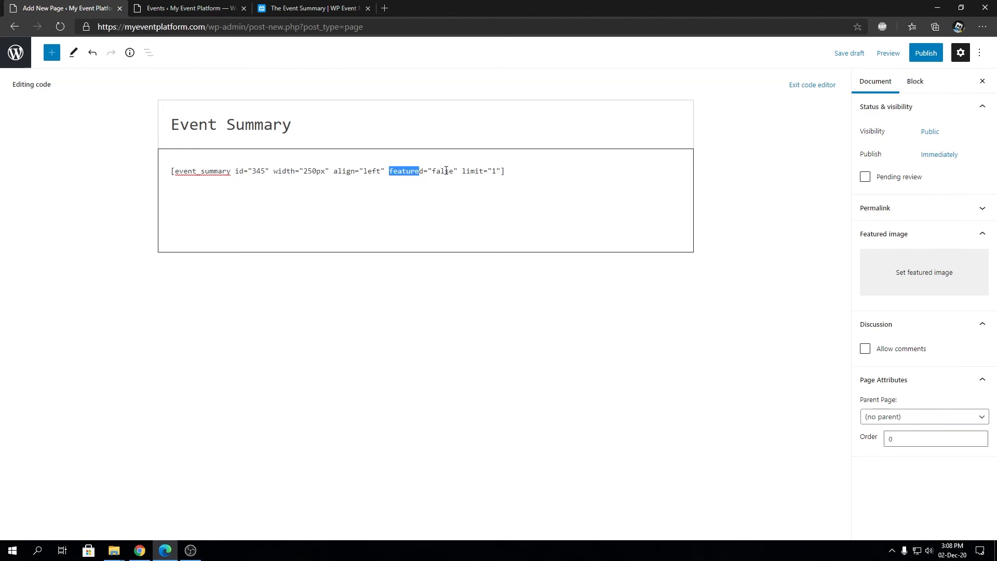
pyautogui.doubleClick(442, 171)
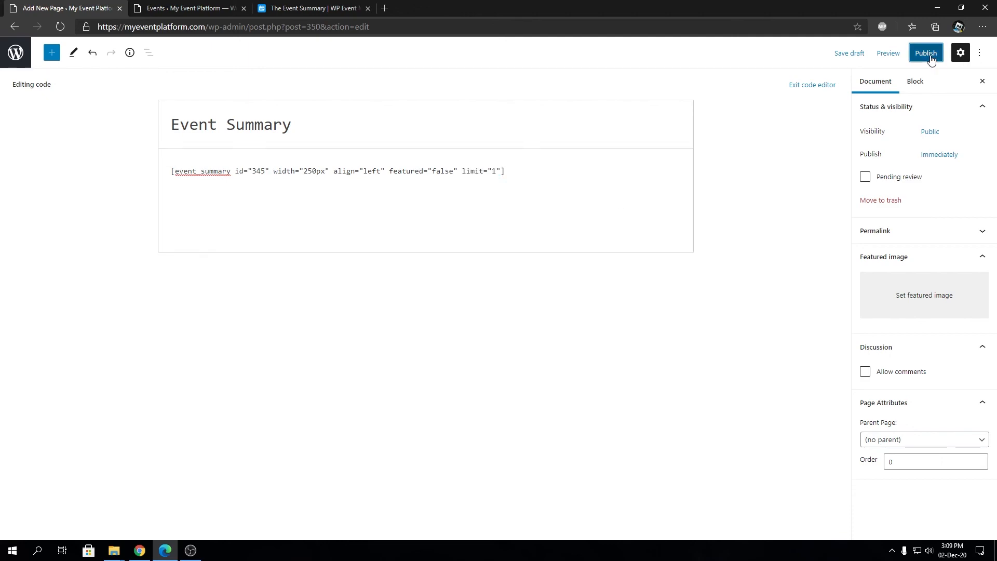
# Publish the Event Summary page and open the live page in a new tab
pyautogui.click(925, 53)
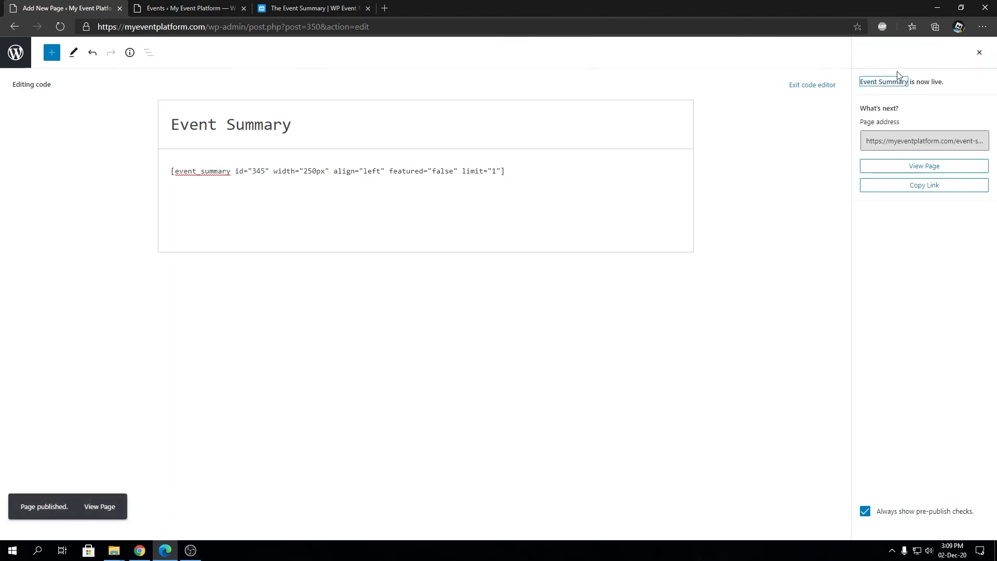
pyautogui.moveTo(923, 166)
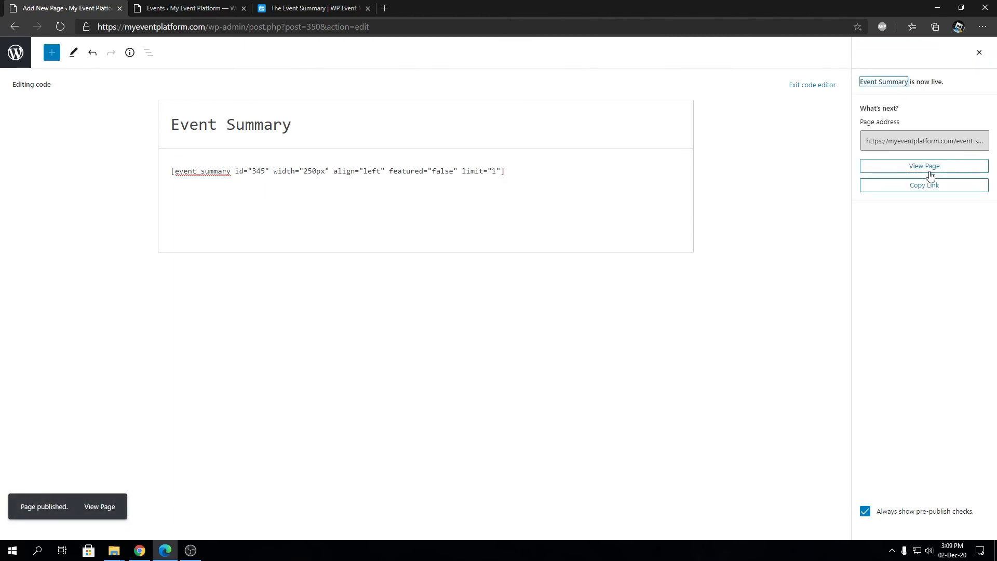
pyautogui.rightClick(924, 166)
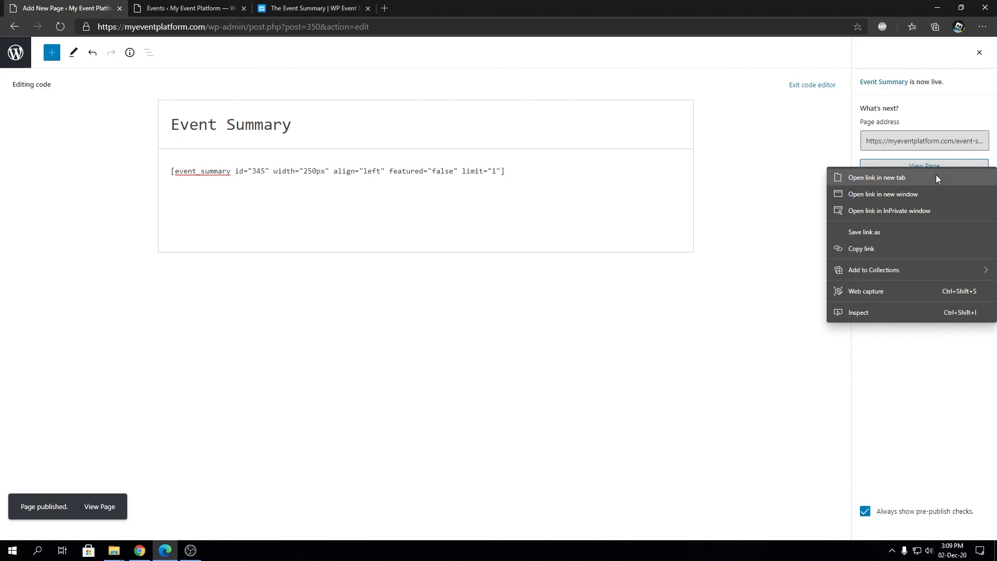
pyautogui.click(878, 178)
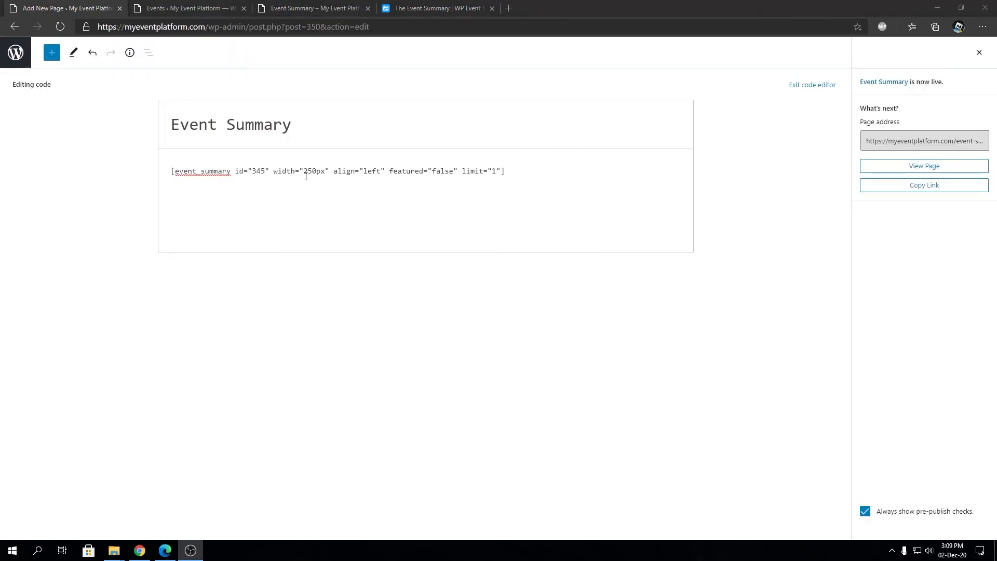
# Change the shortcode width to 100%, update the page, and check it live
pyautogui.write('1')
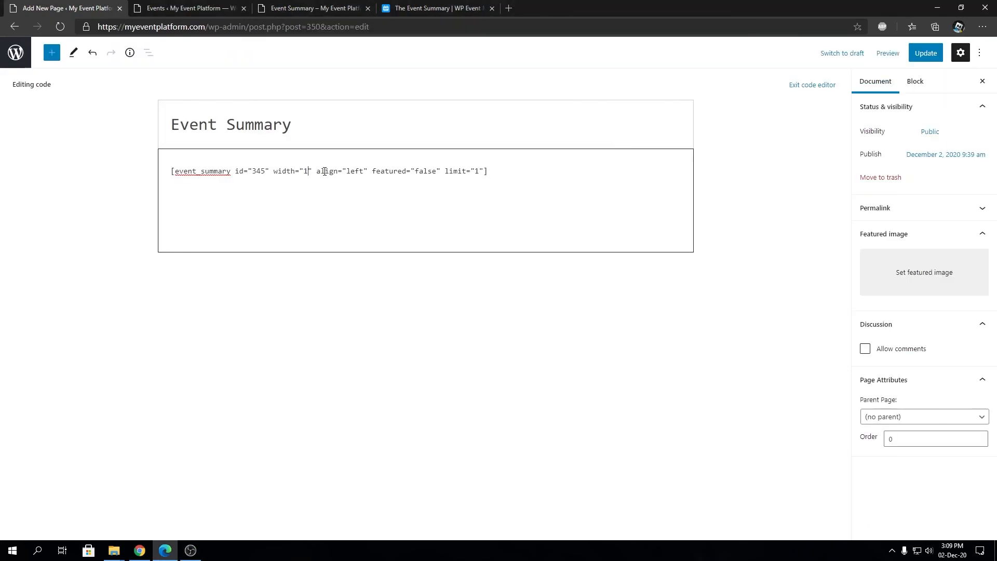
pyautogui.click(925, 53)
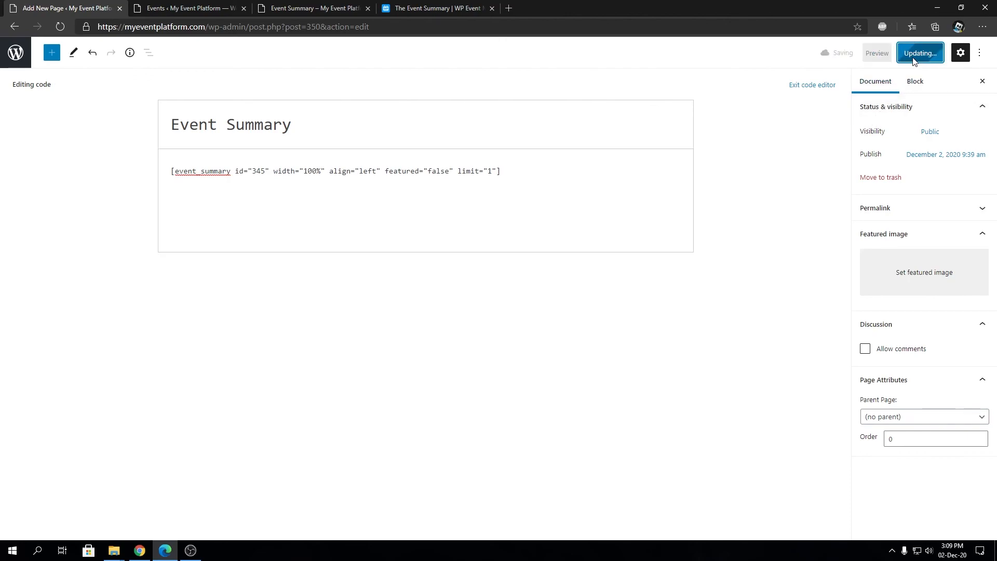
pyautogui.click(187, 8)
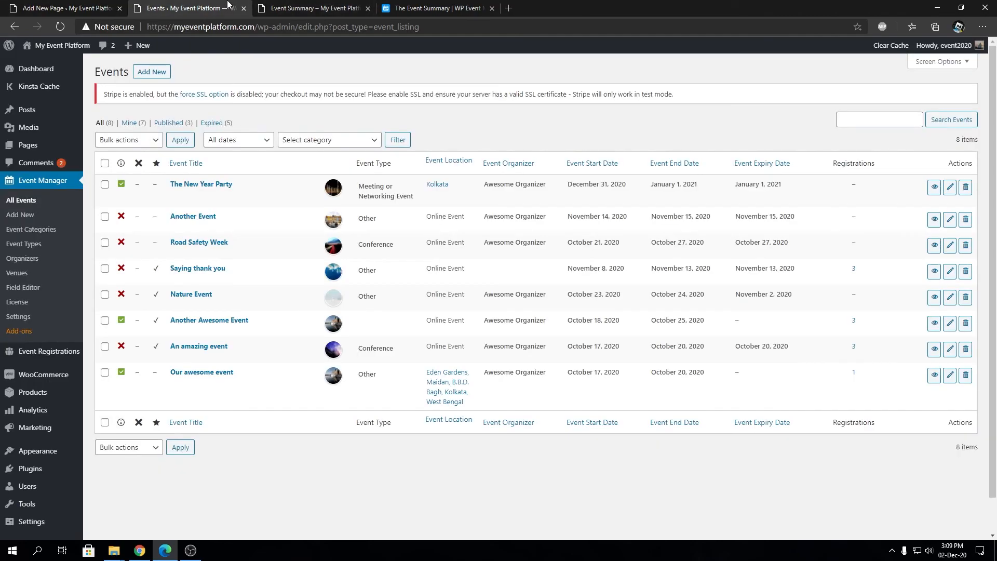
pyautogui.click(312, 7)
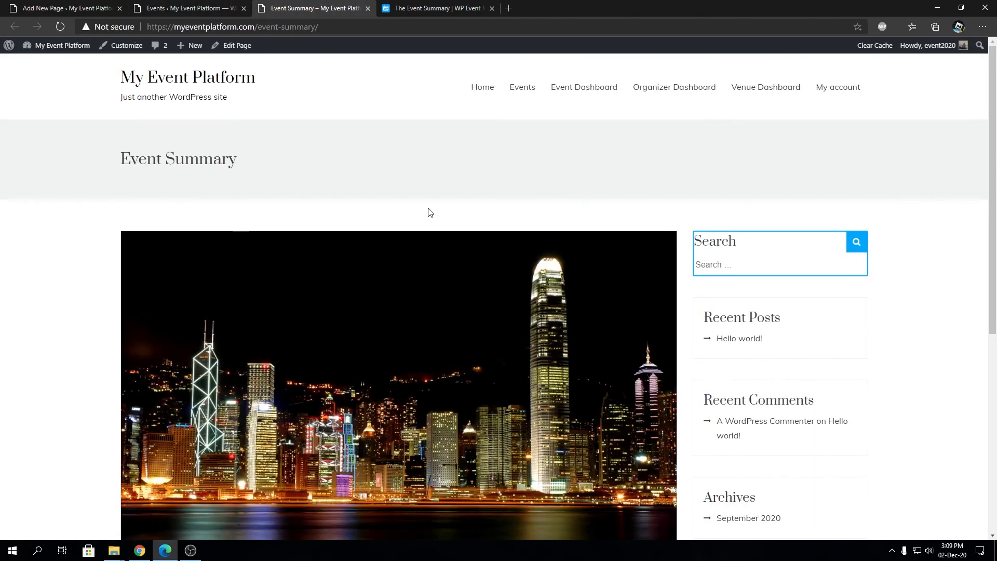
pyautogui.scroll(-3)
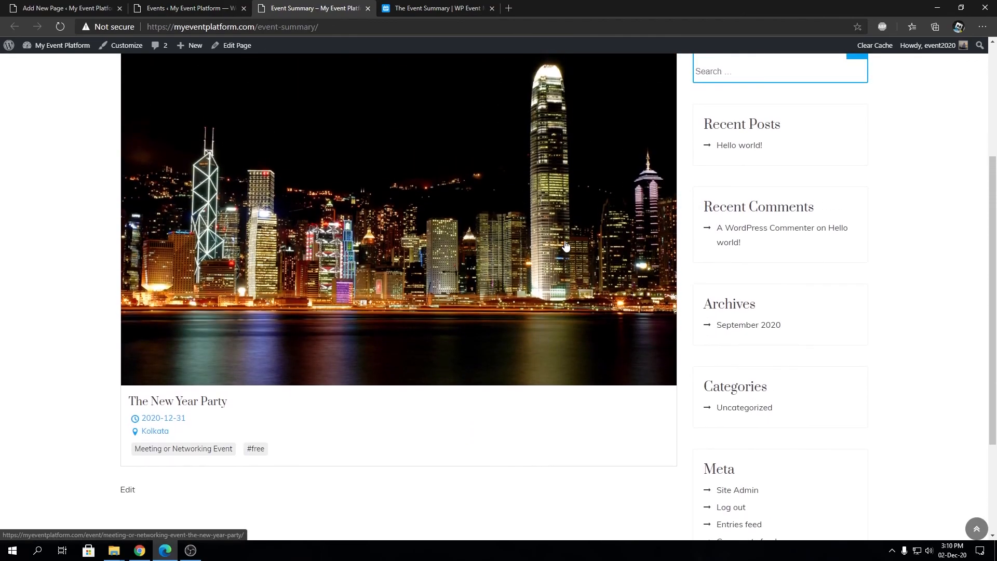
pyautogui.click(63, 8)
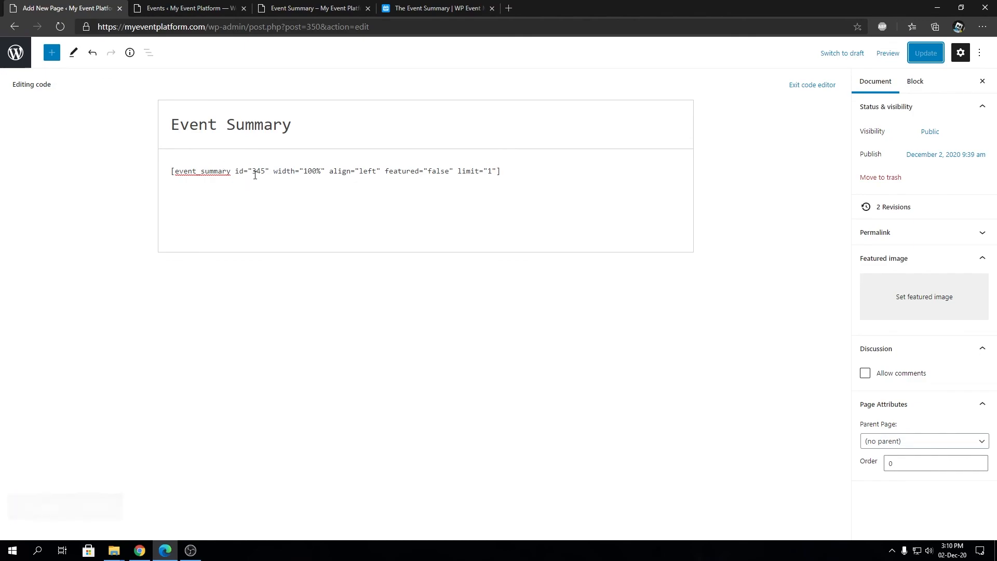
# Remove id and featured, set width 33% and limit 10, update, and view live
pyautogui.doubleClick(251, 171)
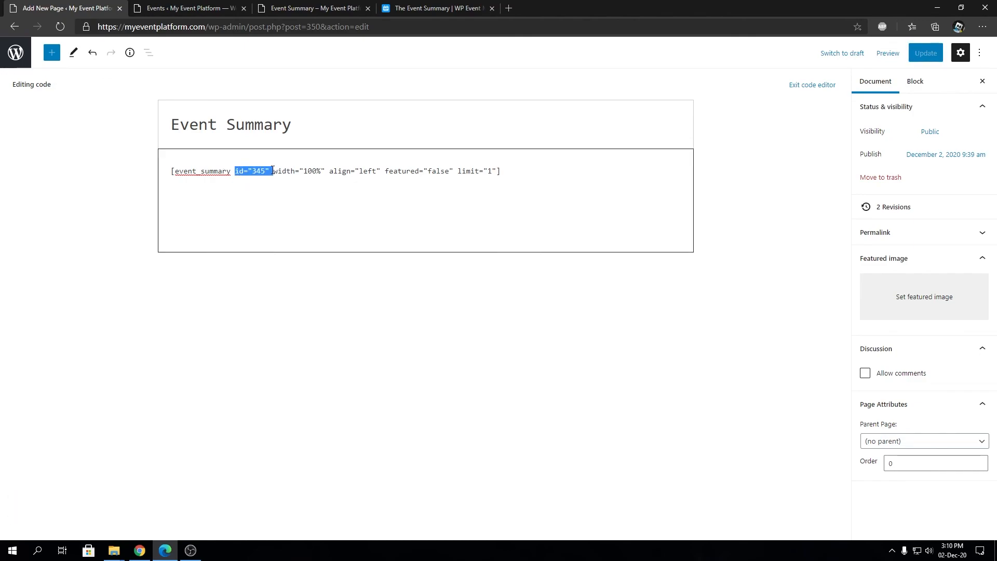
pyautogui.press('Delete')
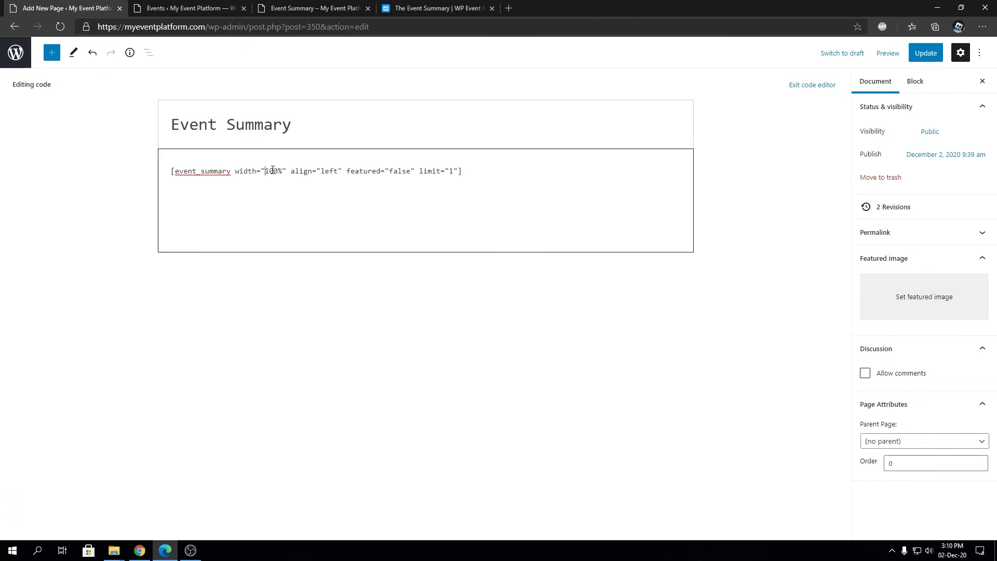
pyautogui.write('30')
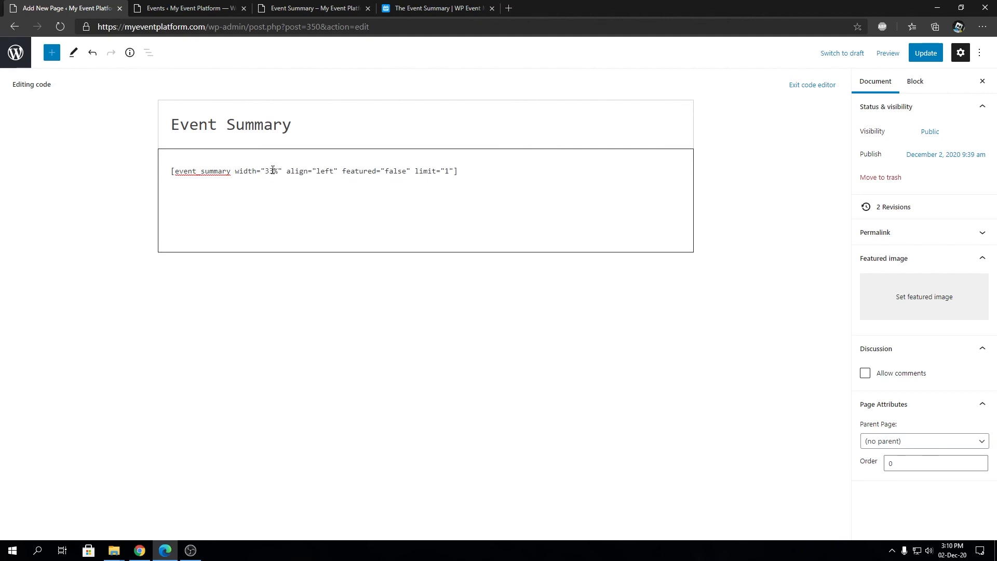
pyautogui.click(925, 53)
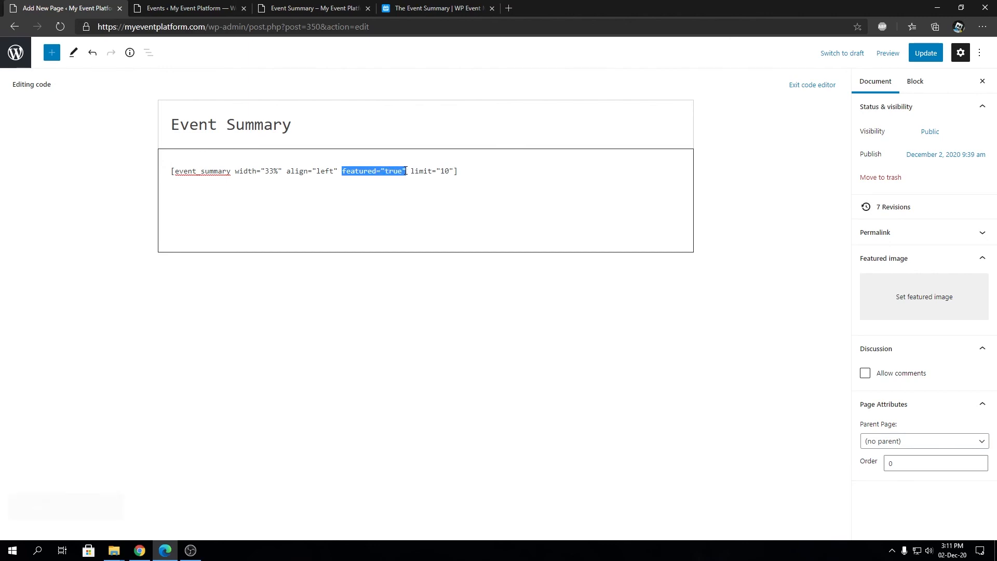
pyautogui.press('Delete')
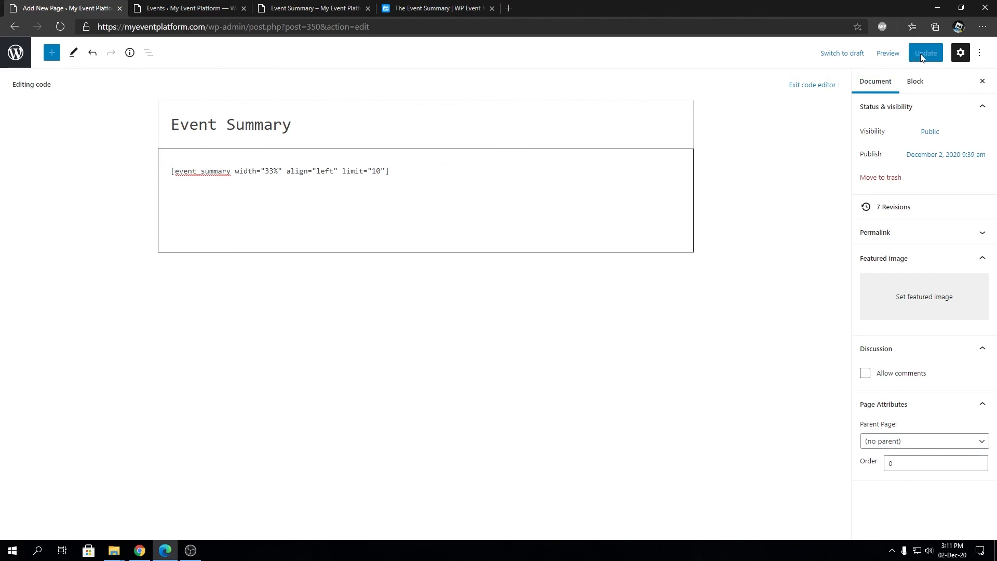
pyautogui.click(925, 53)
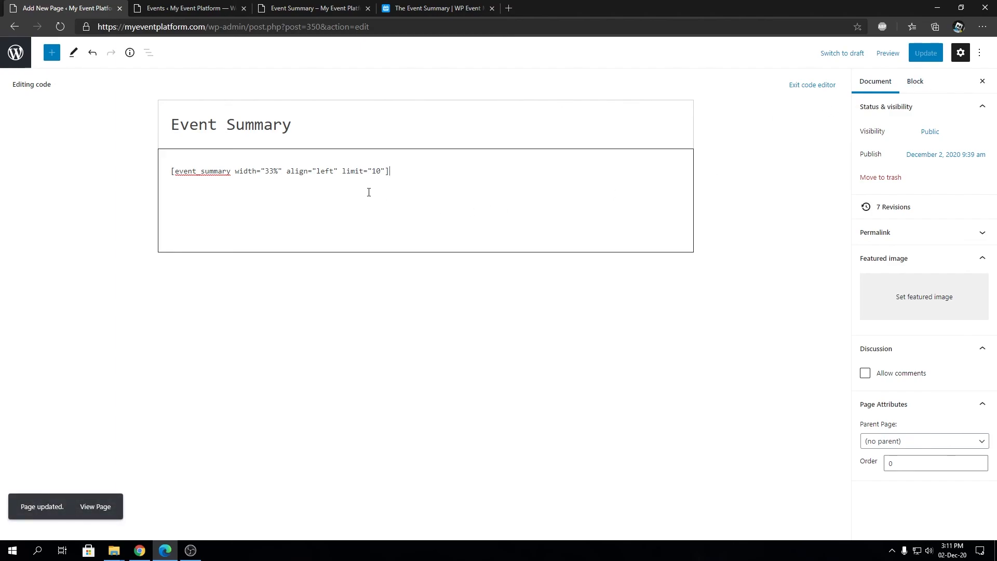
pyautogui.click(924, 53)
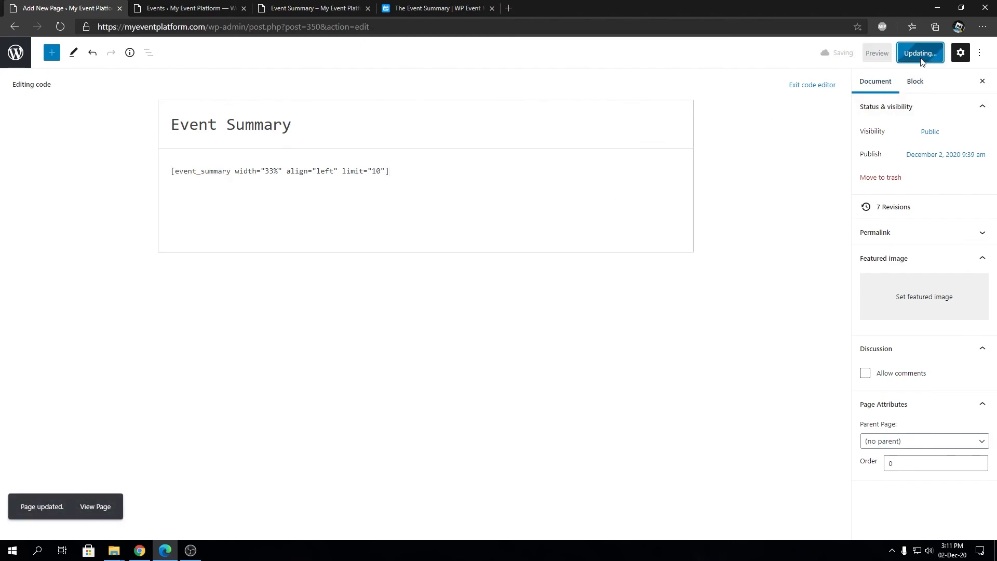
pyautogui.click(312, 8)
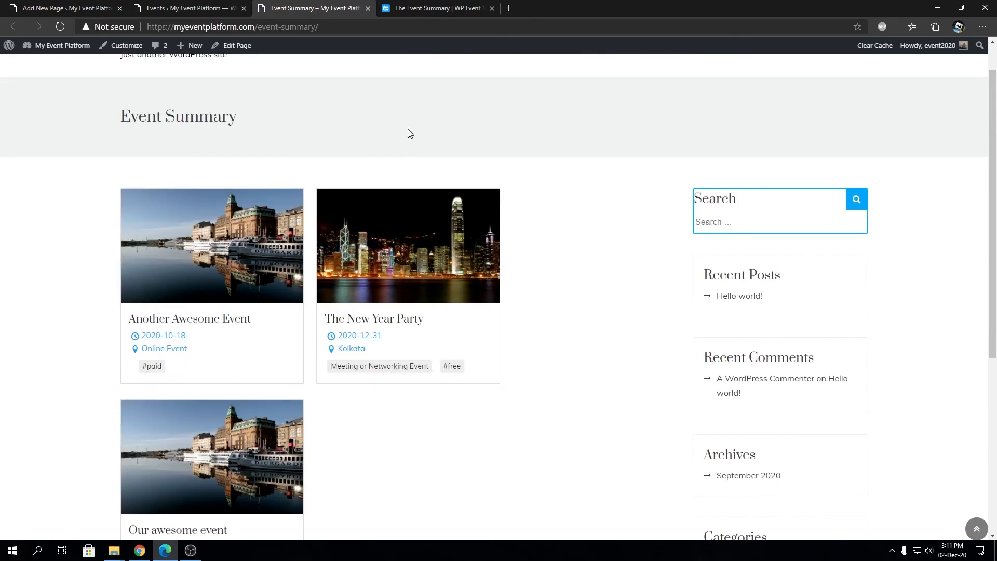
pyautogui.moveTo(266, 71)
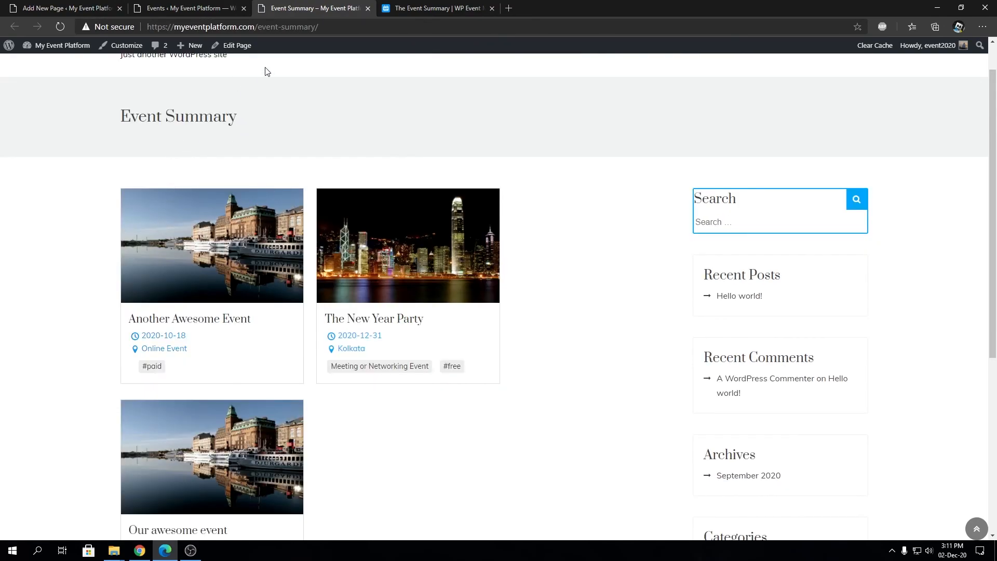
pyautogui.moveTo(290, 268)
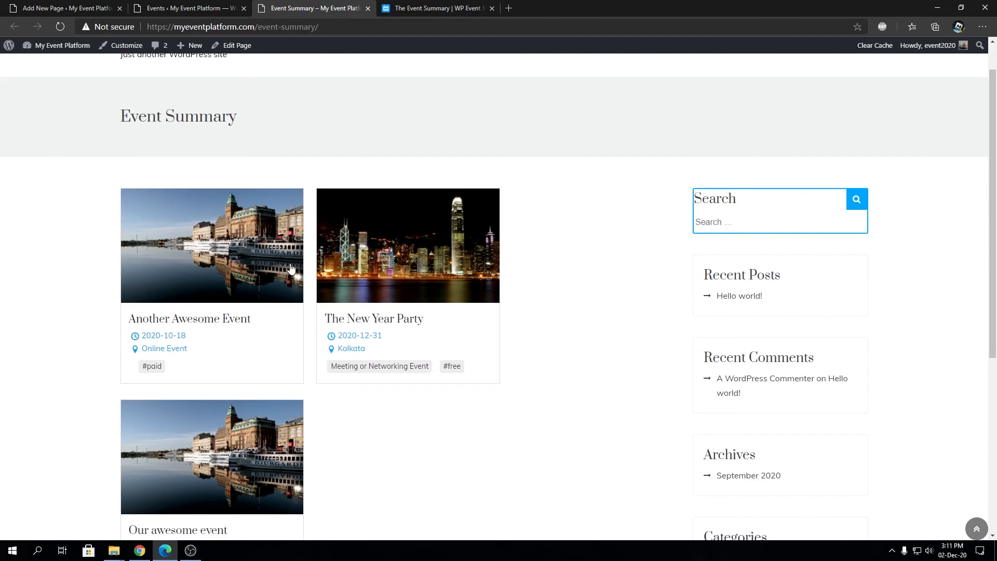
pyautogui.moveTo(463, 270)
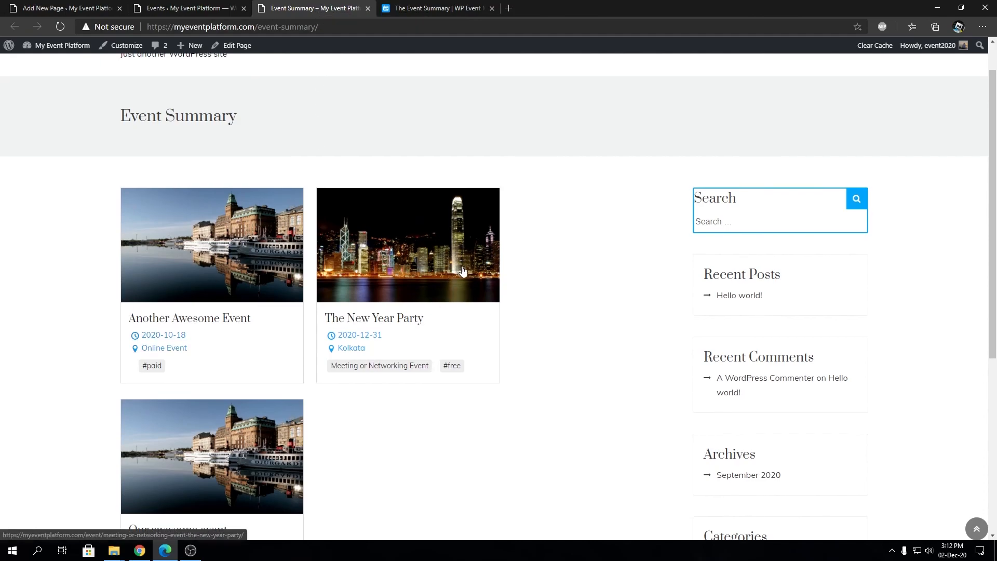
# Scroll through the event card grid, then reopen the Event Summary shortcode documentation
pyautogui.scroll(-3)
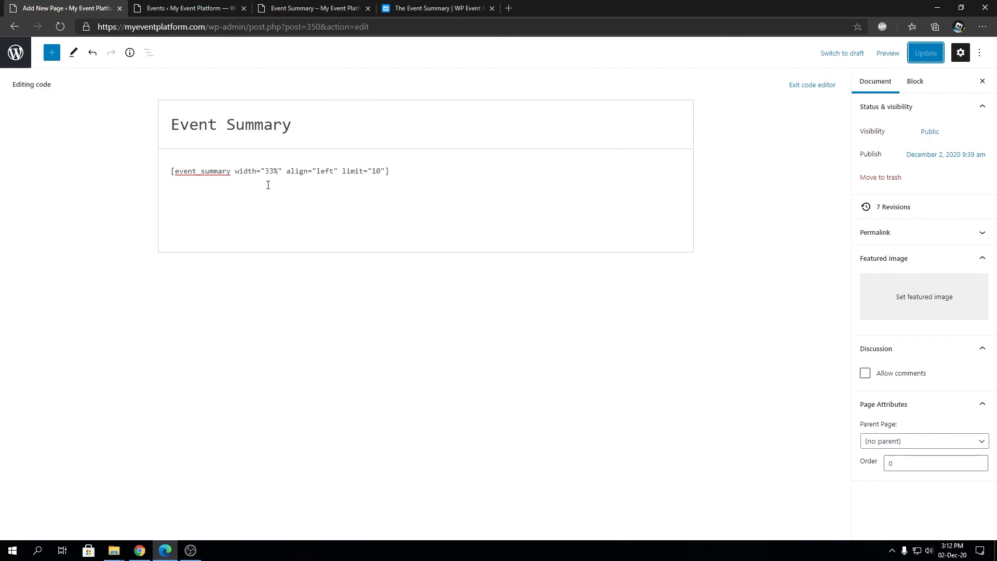
pyautogui.click(438, 8)
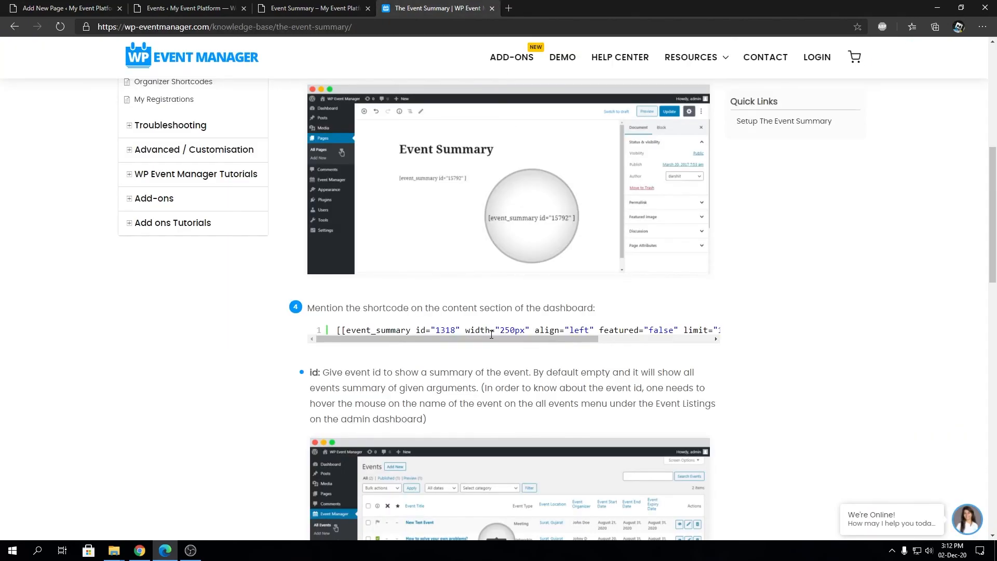